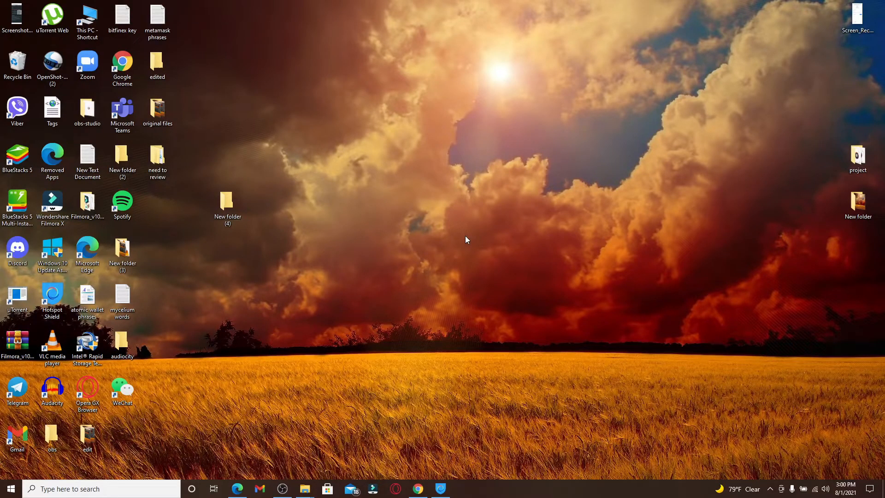
mouse_move(353, 373)
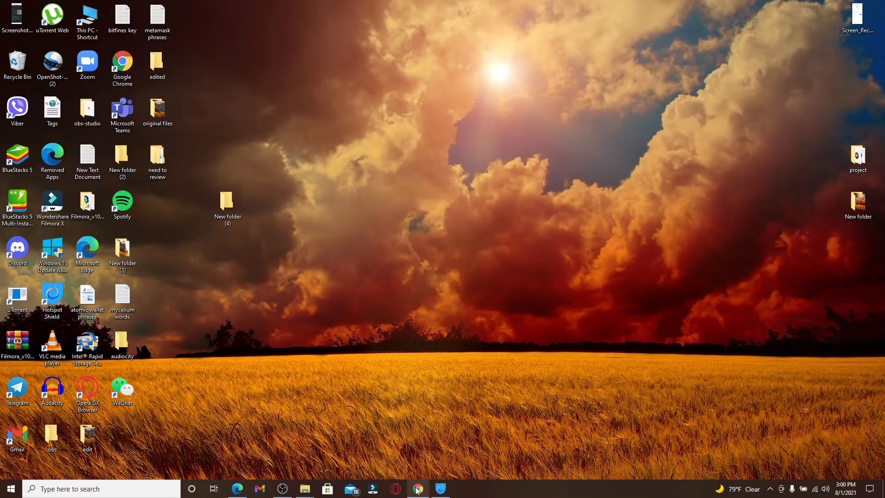
Open the browser showing the signed-in account.venmo.com home page.
left_click(236, 489)
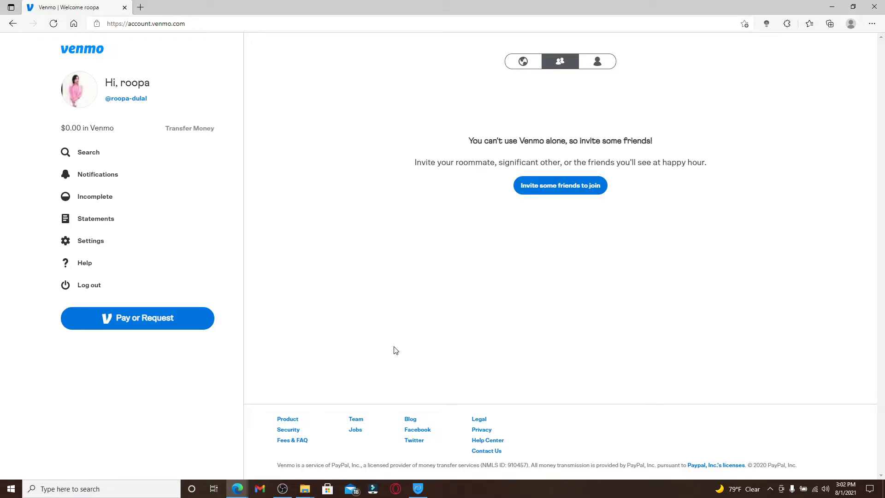
mouse_move(88, 152)
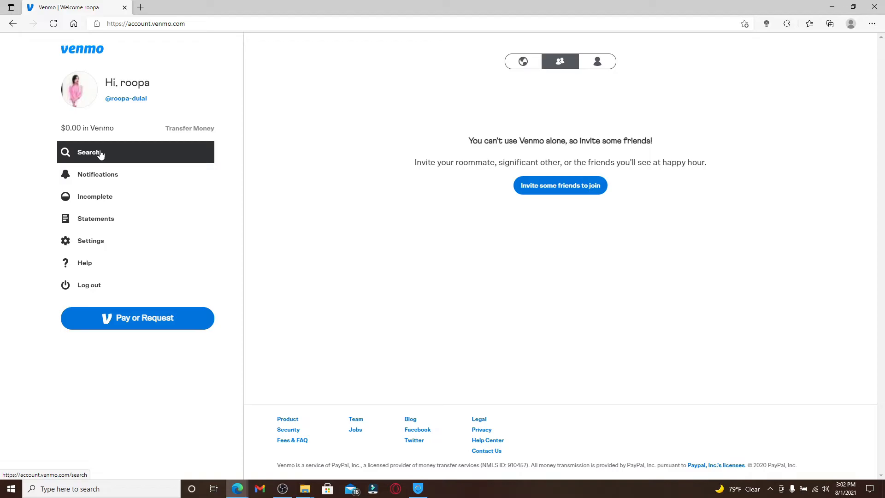
Search People for 'rupa' and scroll through the 50 matching results.
left_click(88, 152)
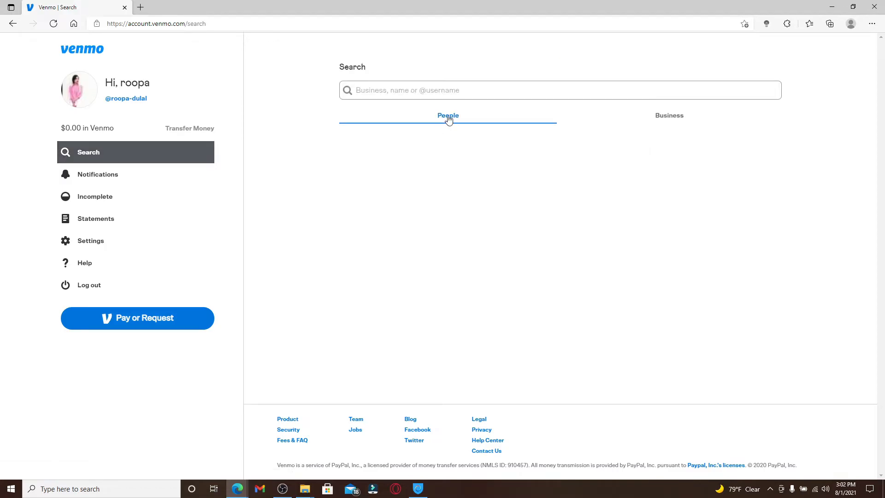
left_click(669, 116)
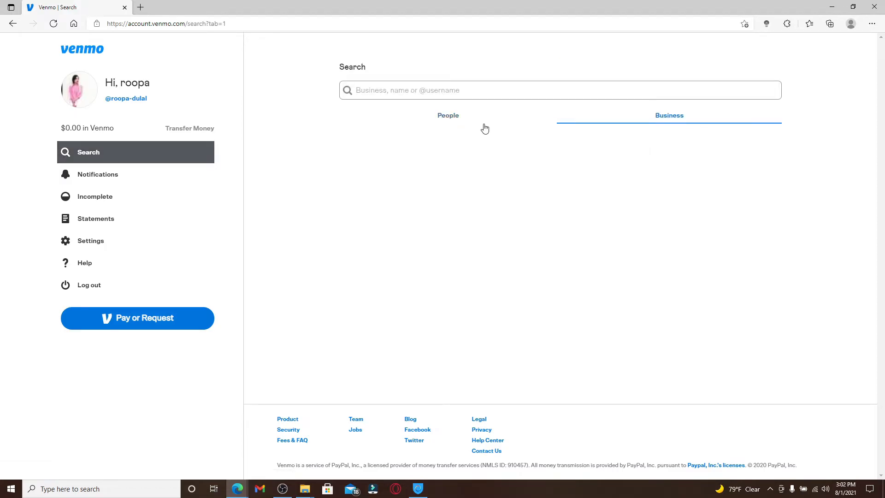
left_click(448, 115)
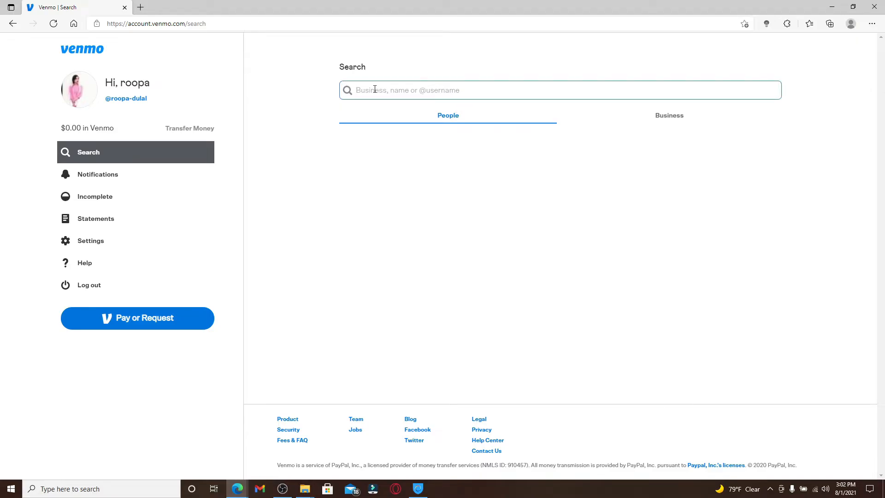
type("rupa")
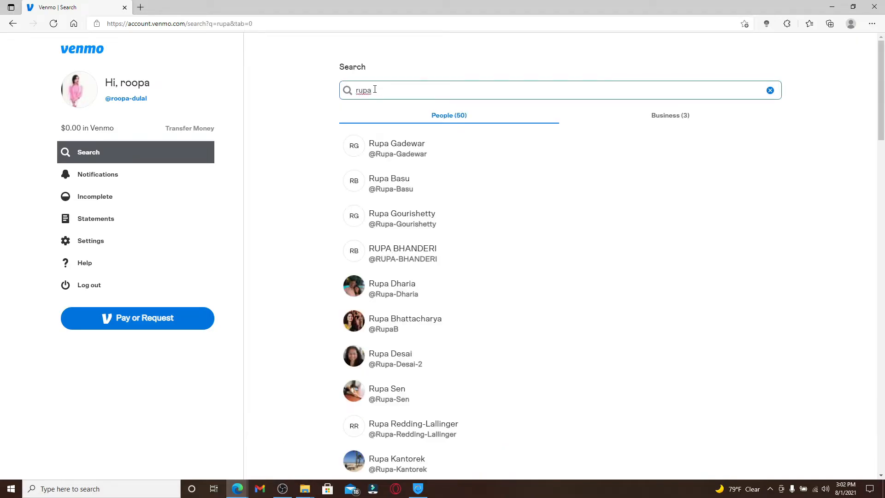
mouse_move(470, 317)
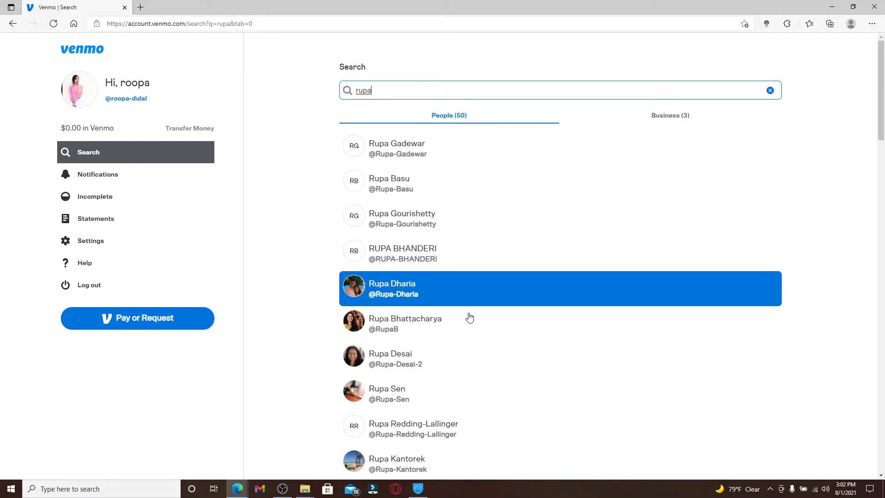
scroll("down", 3)
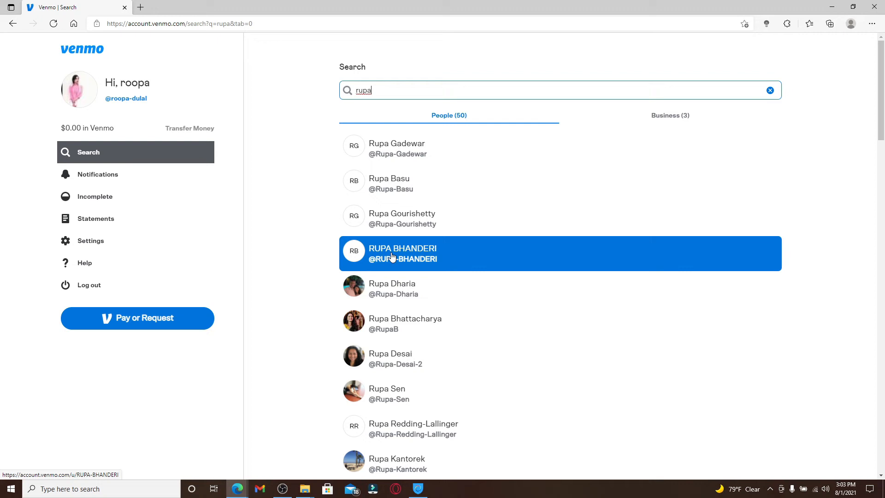
left_click(397, 148)
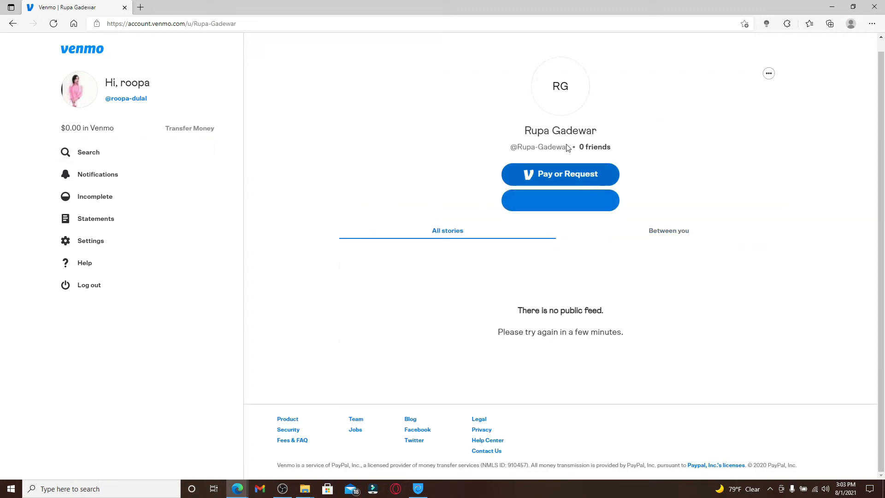
mouse_move(560, 199)
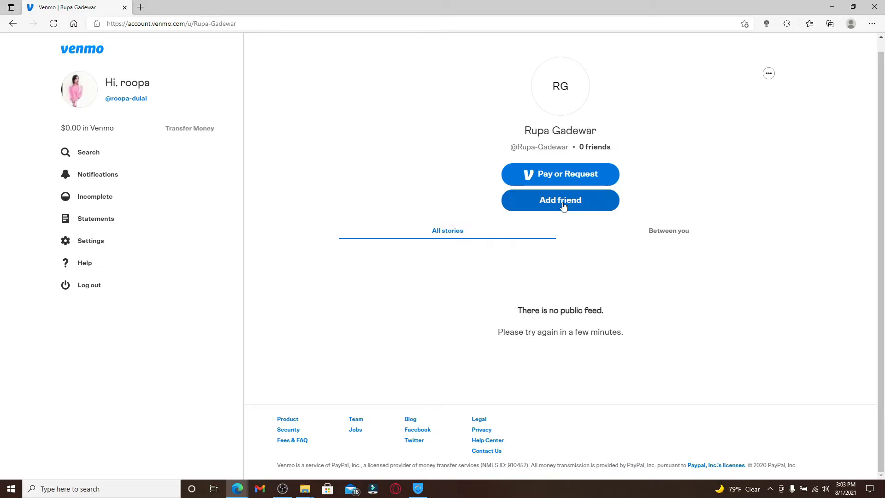
left_click(88, 151)
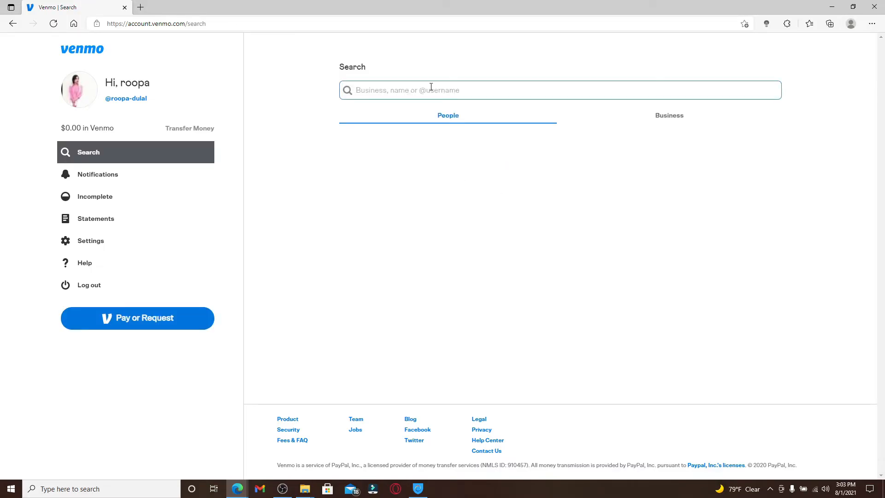
type("roopa")
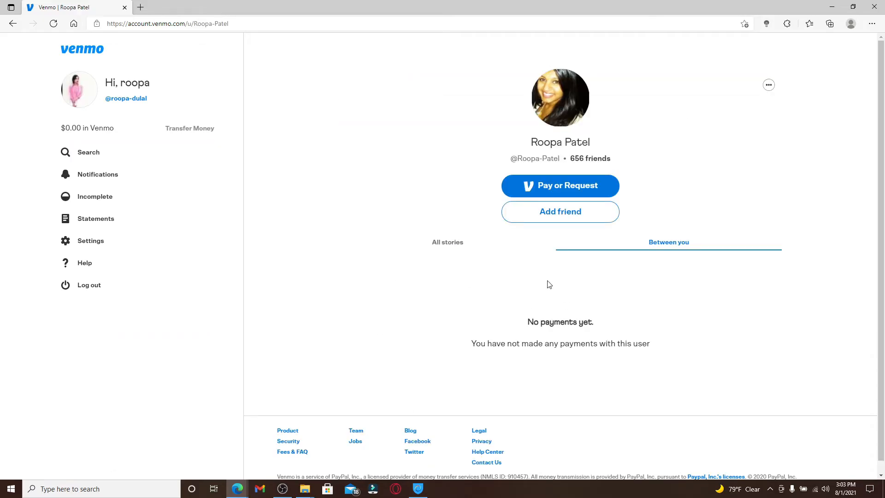
left_click(88, 152)
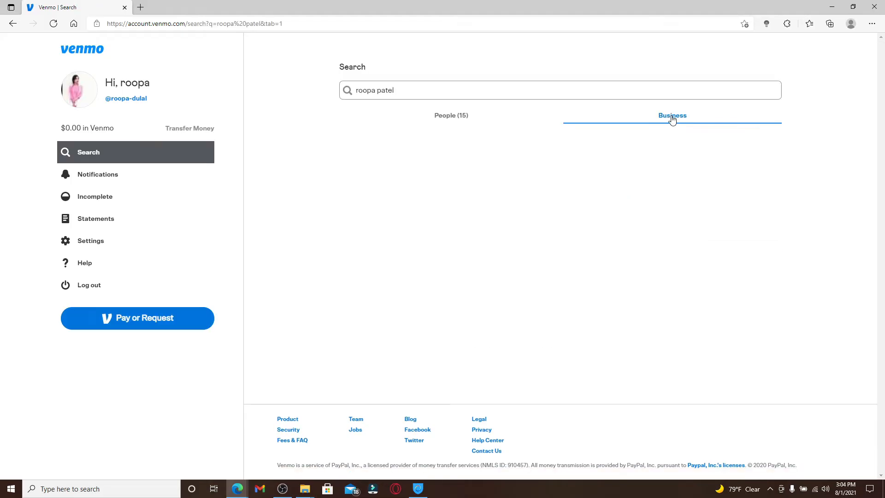
Search businesses for 'click click' and open the Click Click And Crop profile.
left_click(671, 116)
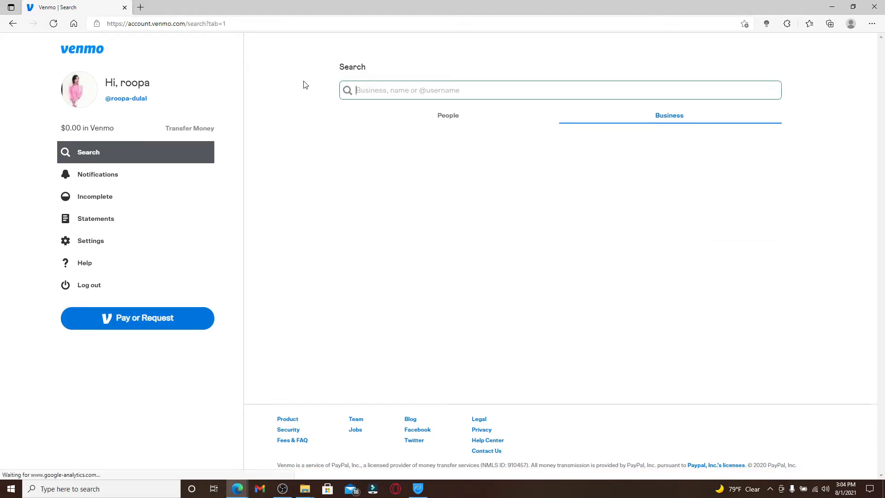
type("click click")
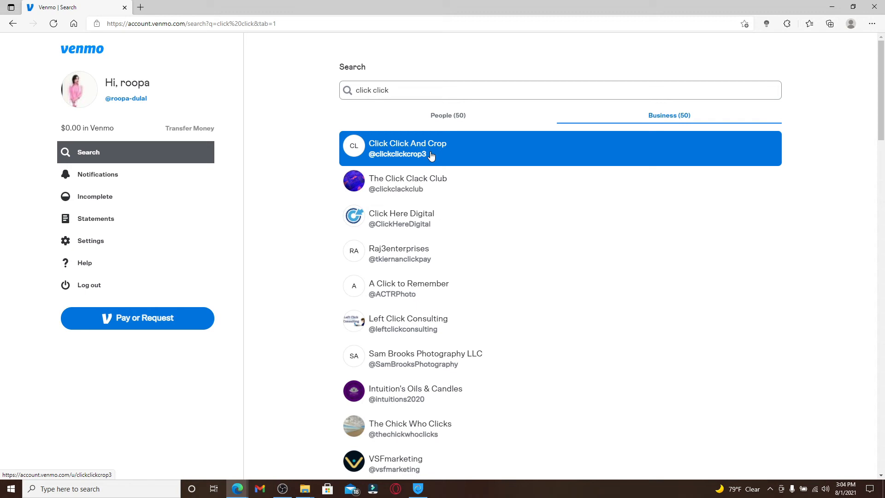
left_click(407, 148)
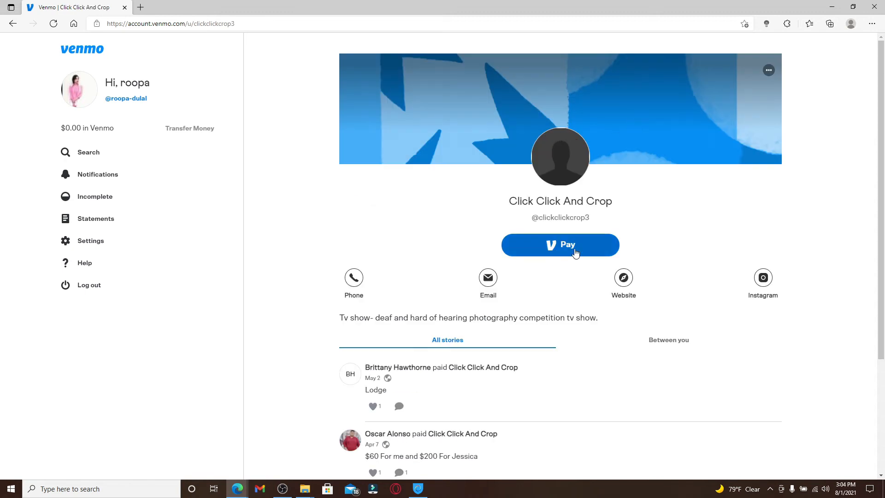
mouse_move(615, 310)
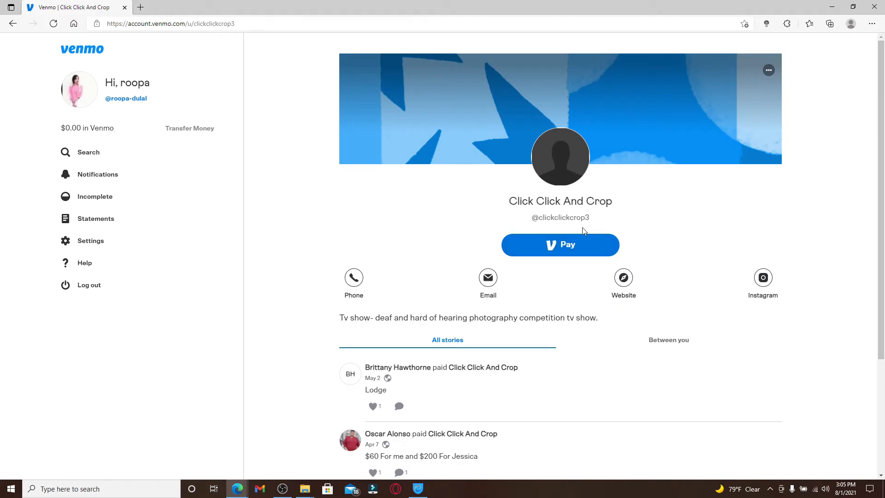
Return to a blank Search page and minimize the browser to show the desktop.
left_click(88, 152)
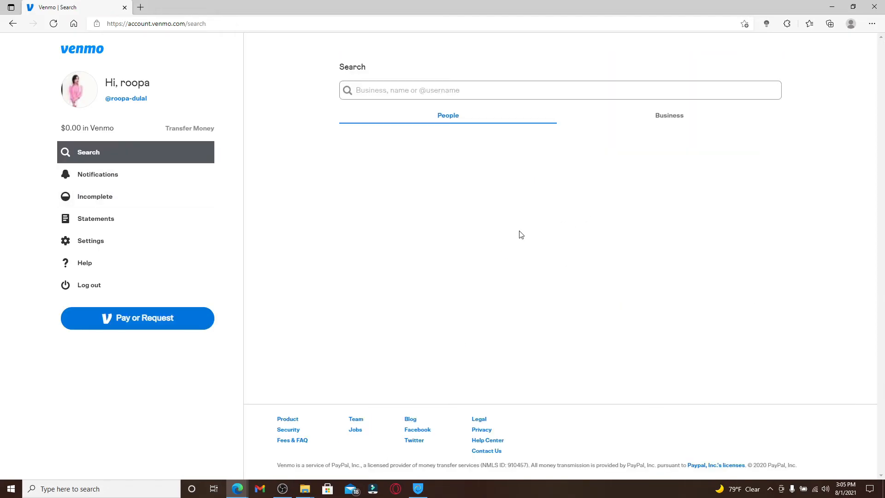
mouse_move(548, 174)
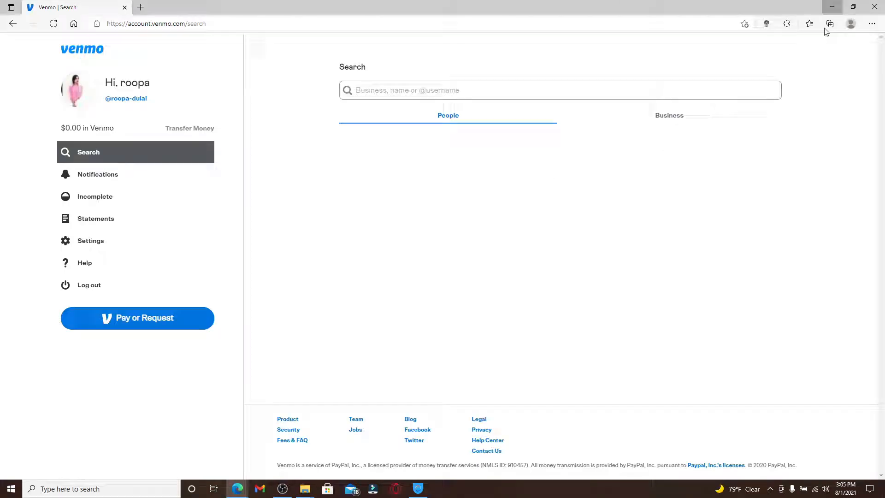
left_click(831, 7)
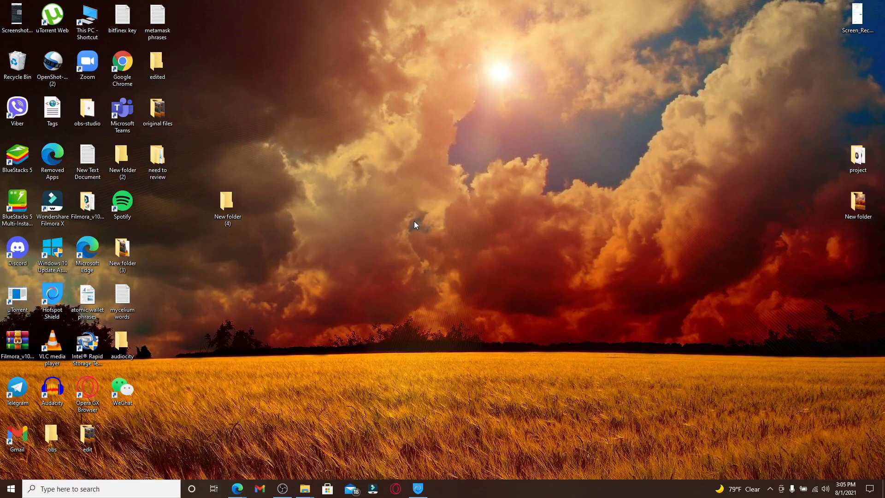